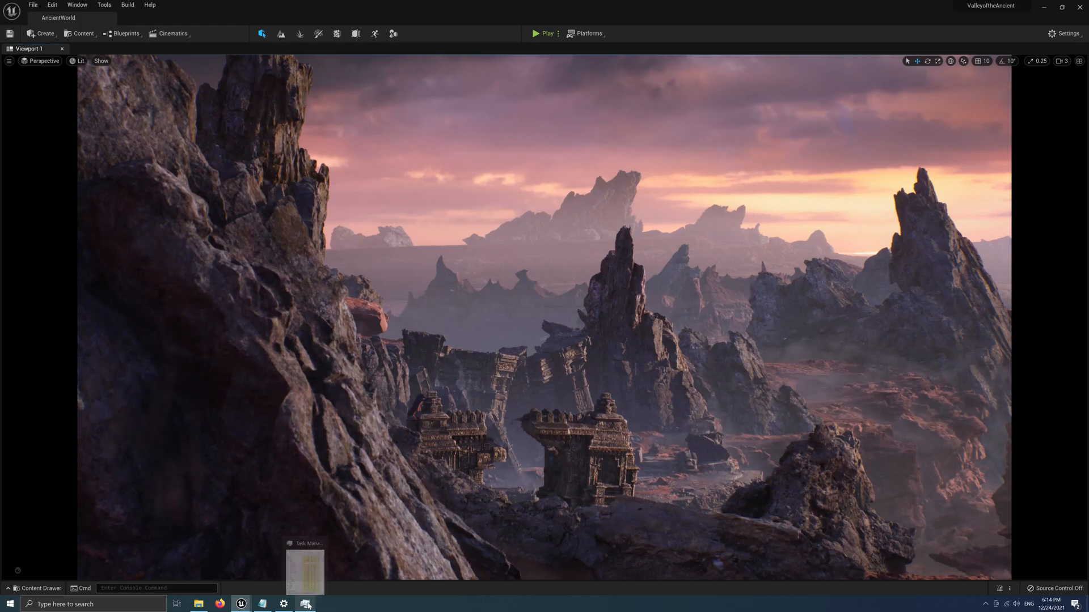
Step: Open Windows display settings and inspect monitor 2: 3840×2160 at 150% scaling
left_click(305, 603)
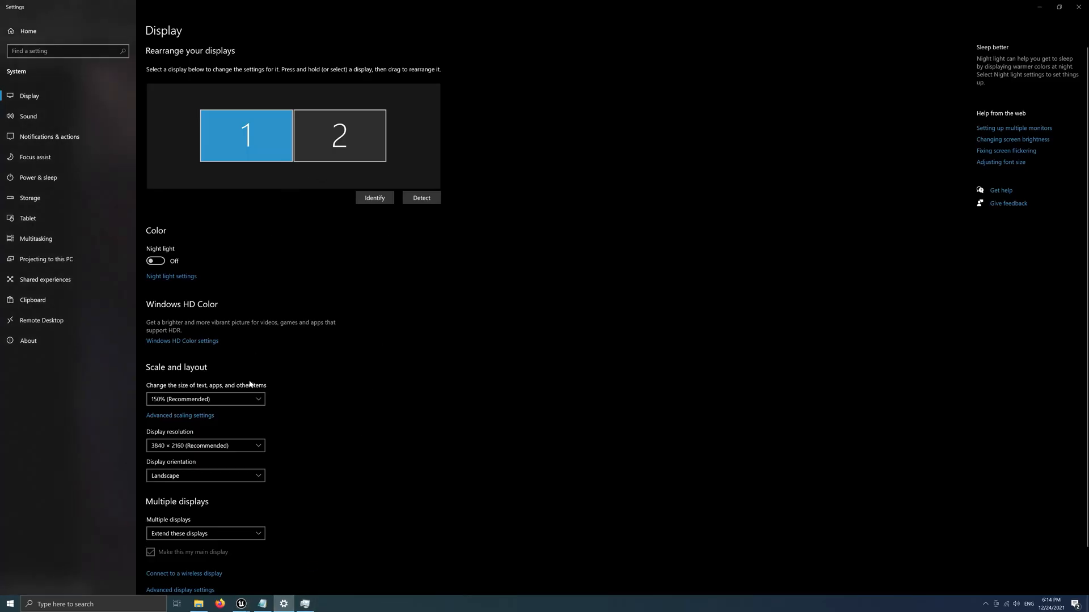
left_click(340, 135)
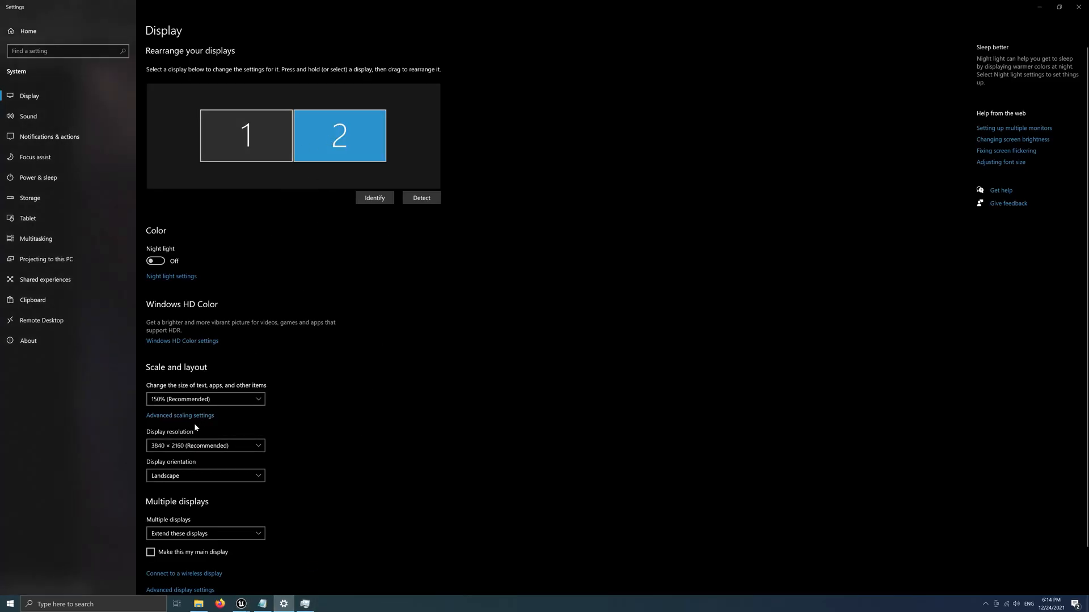
mouse_move(724, 162)
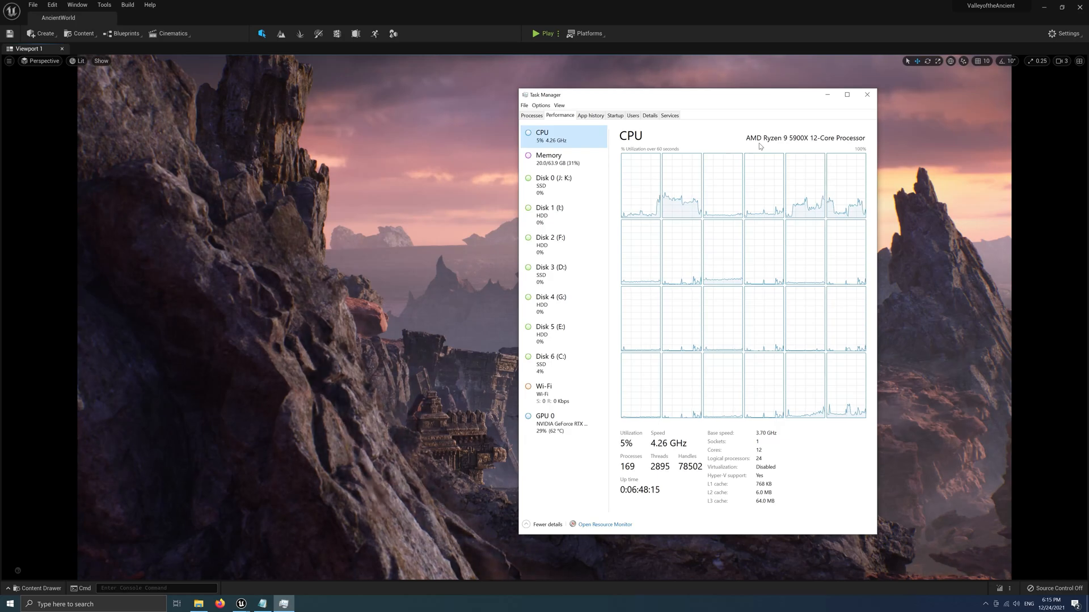
Step: Review Task Manager's Memory, GPU 0 and Disk 6 (C:) pages, then close it
left_click(549, 158)
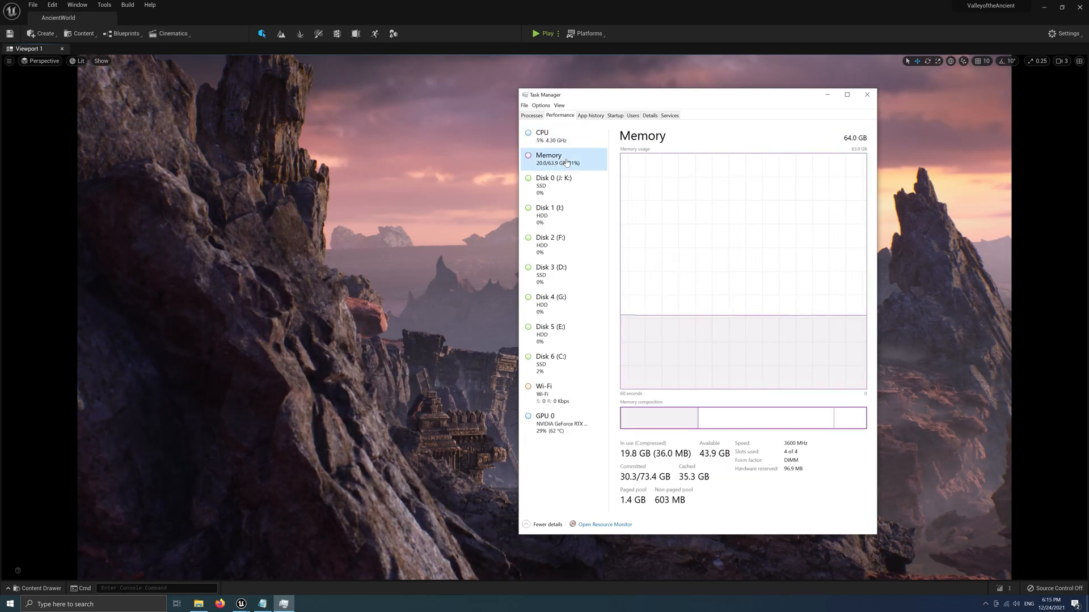
left_click(544, 423)
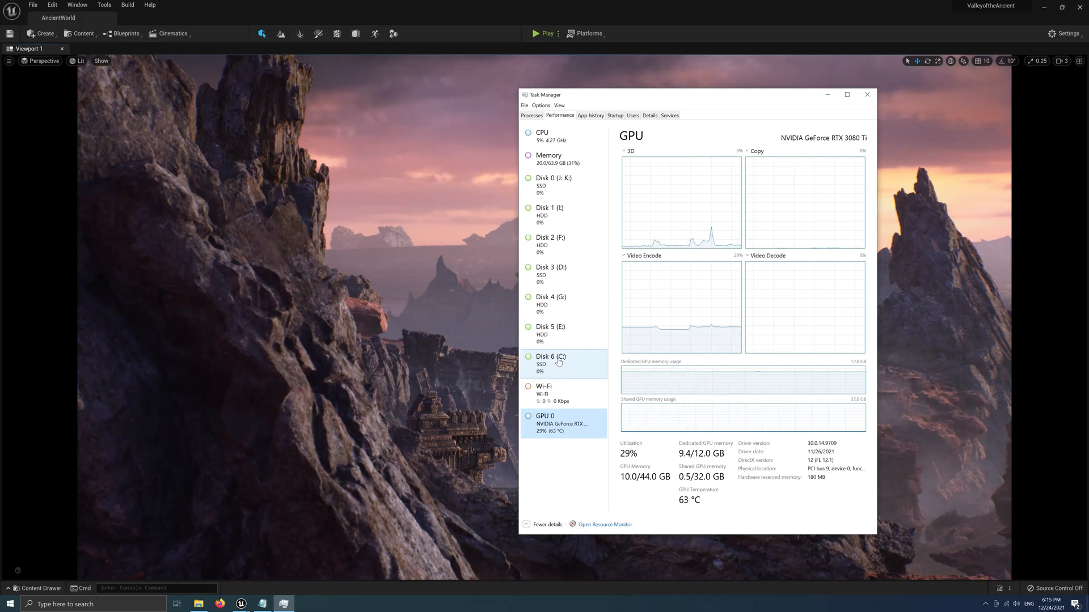
left_click(550, 362)
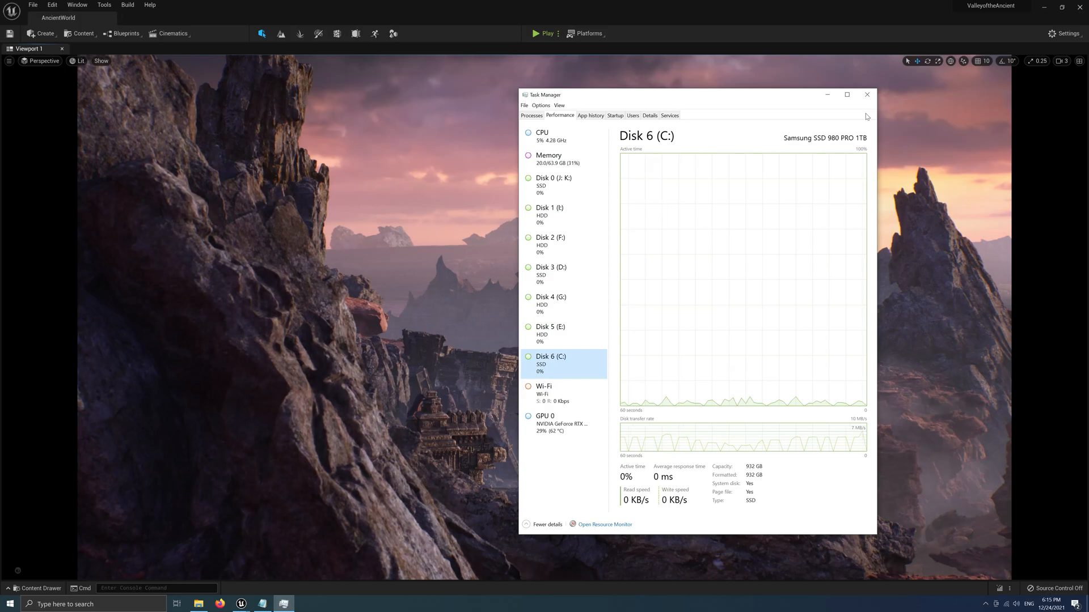
left_click(866, 95)
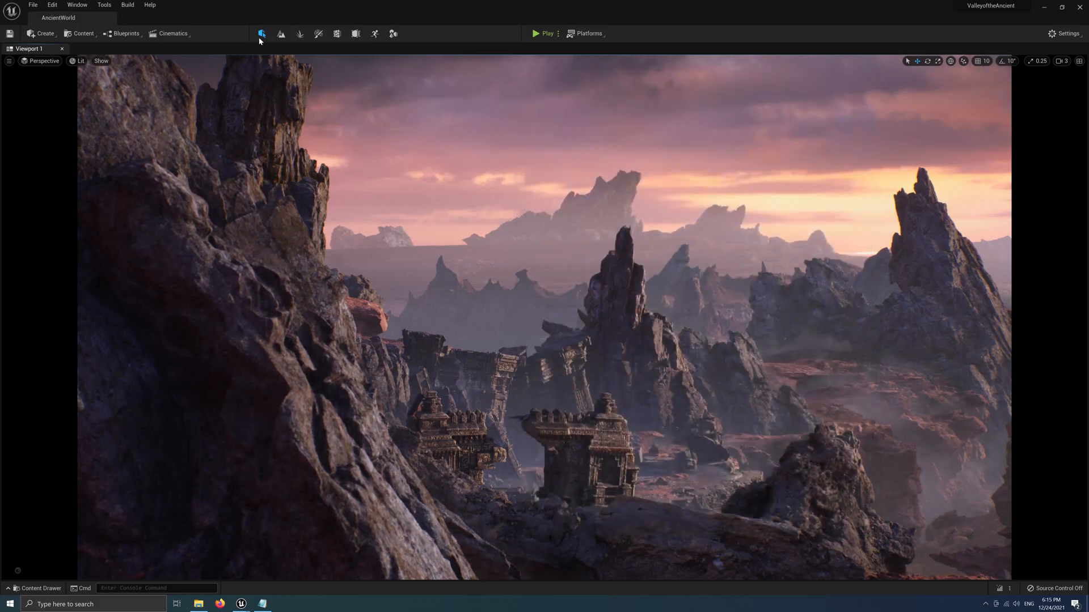
Step: Enable Show Frame Rate and Memory in Editor Preferences after searching 'frame rate'
left_click(52, 5)
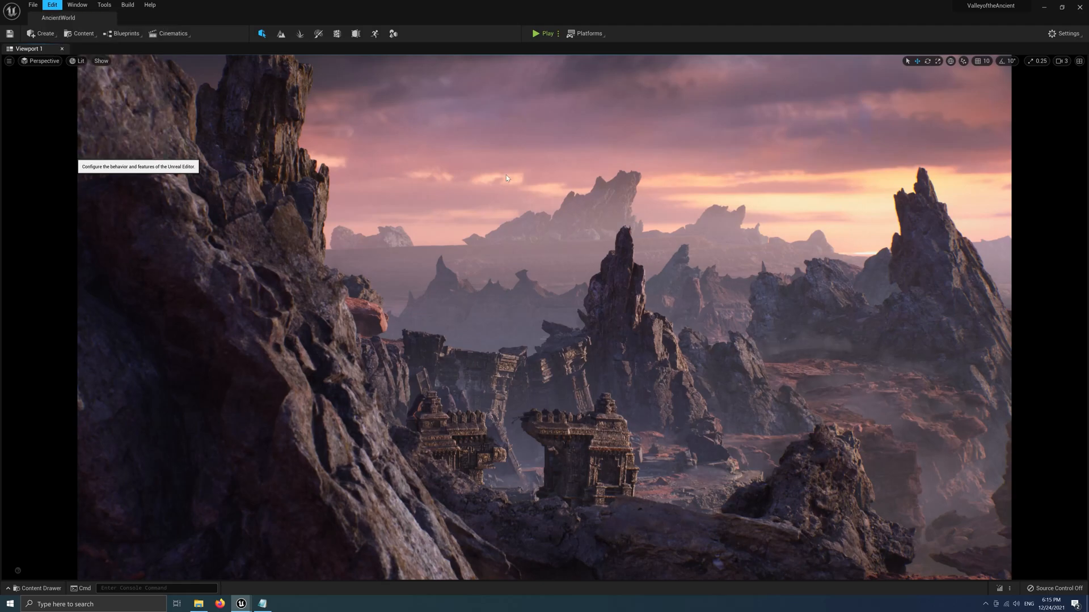
left_click(52, 5)
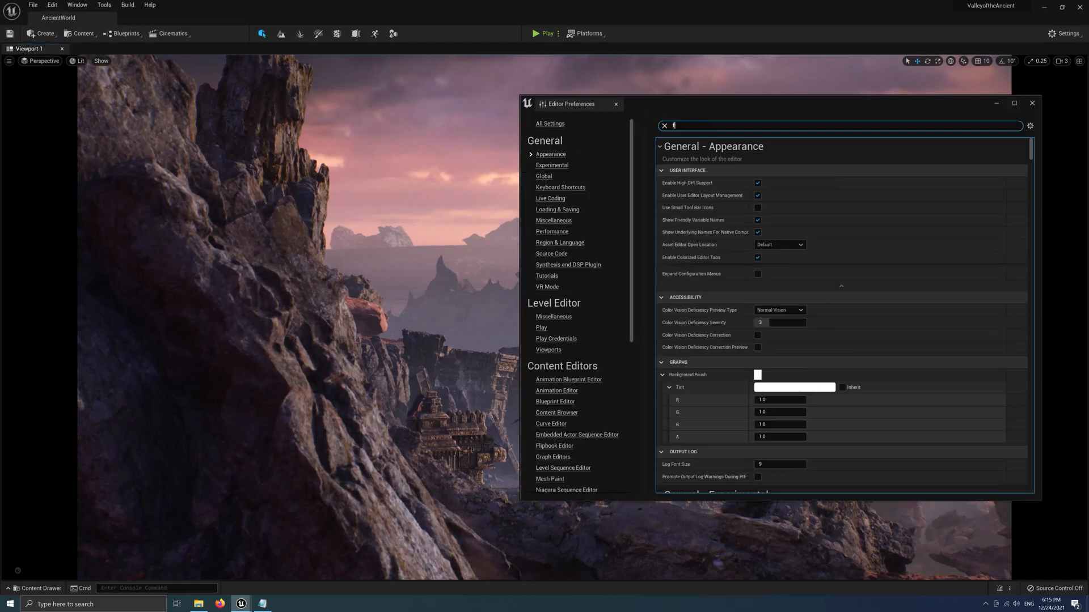
type("rame rate")
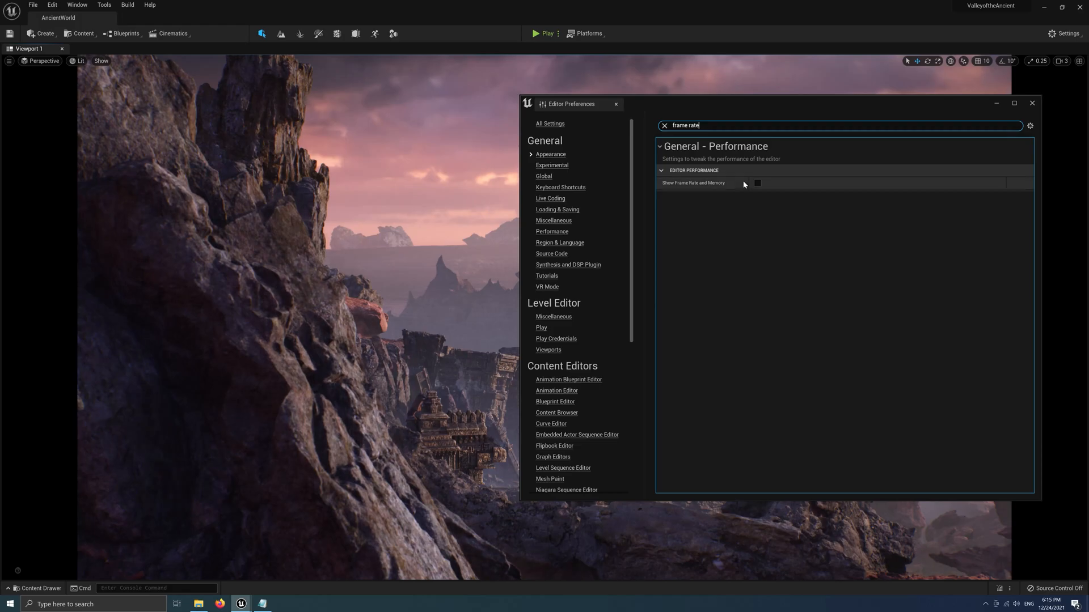
left_click(757, 183)
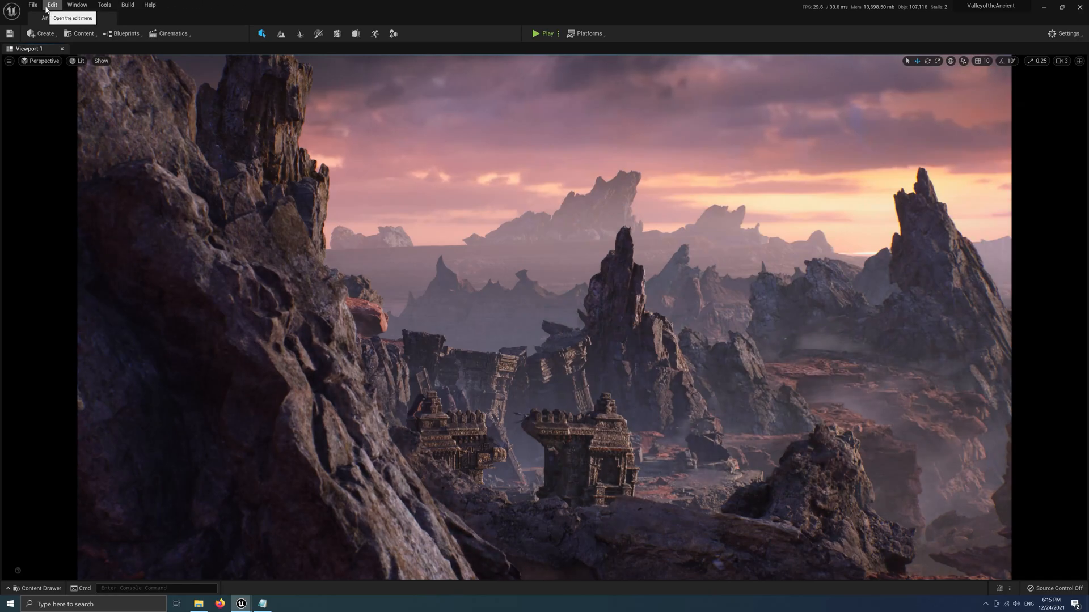
Step: Untick Use Fixed Frame Rate in Project Settings and close the window
left_click(51, 5)
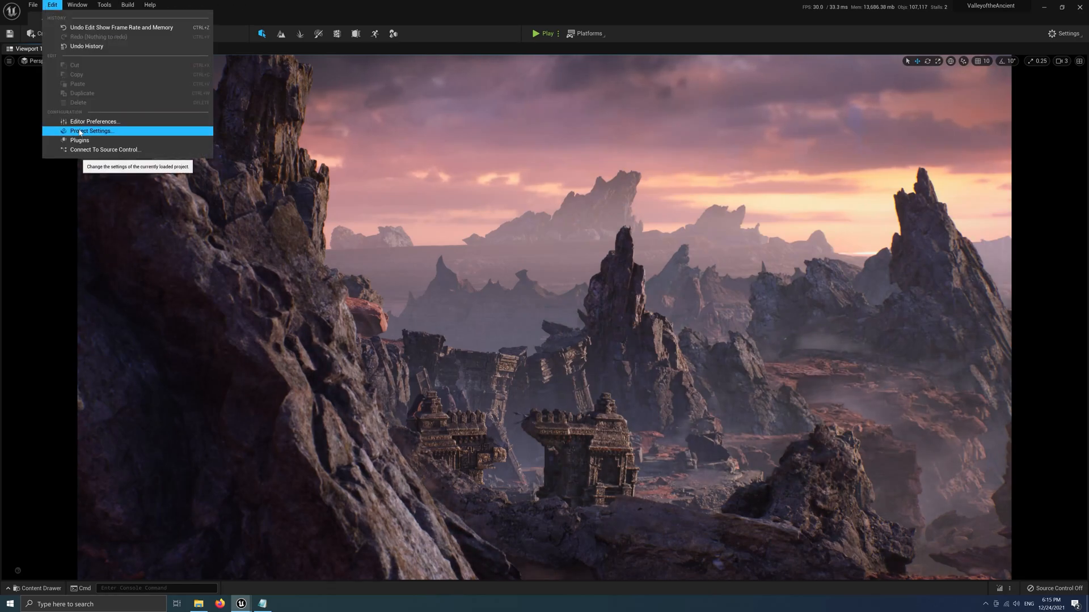
left_click(92, 131)
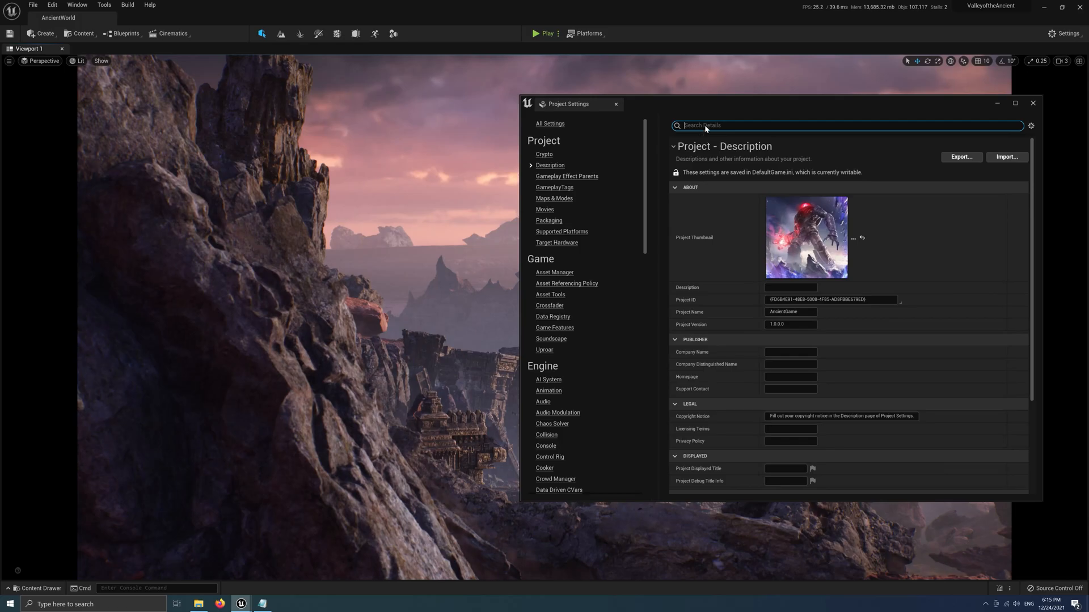
type("frame rate")
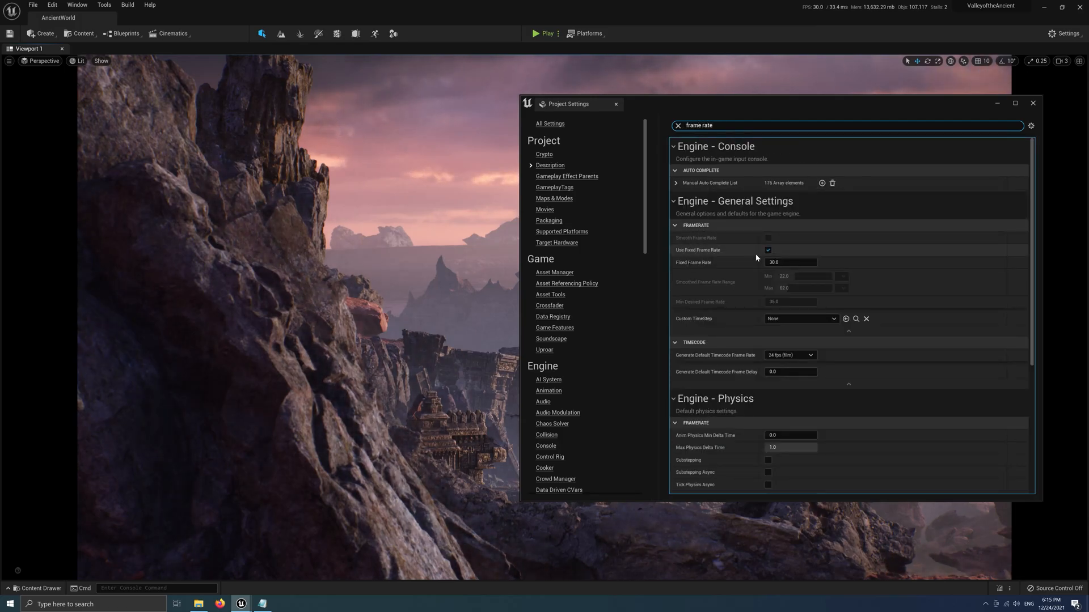
left_click(768, 250)
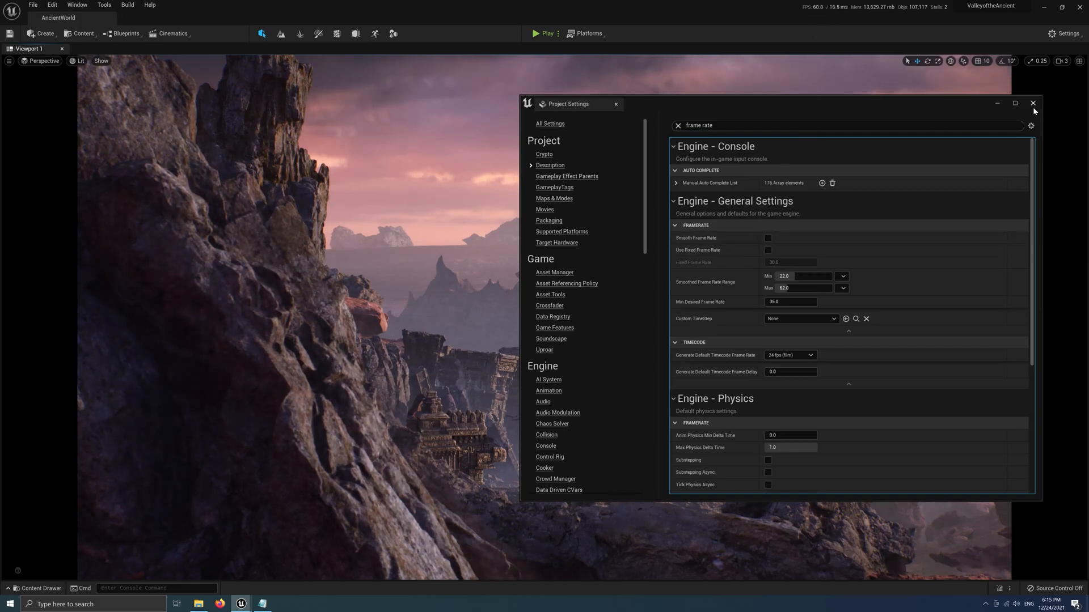
left_click(1034, 102)
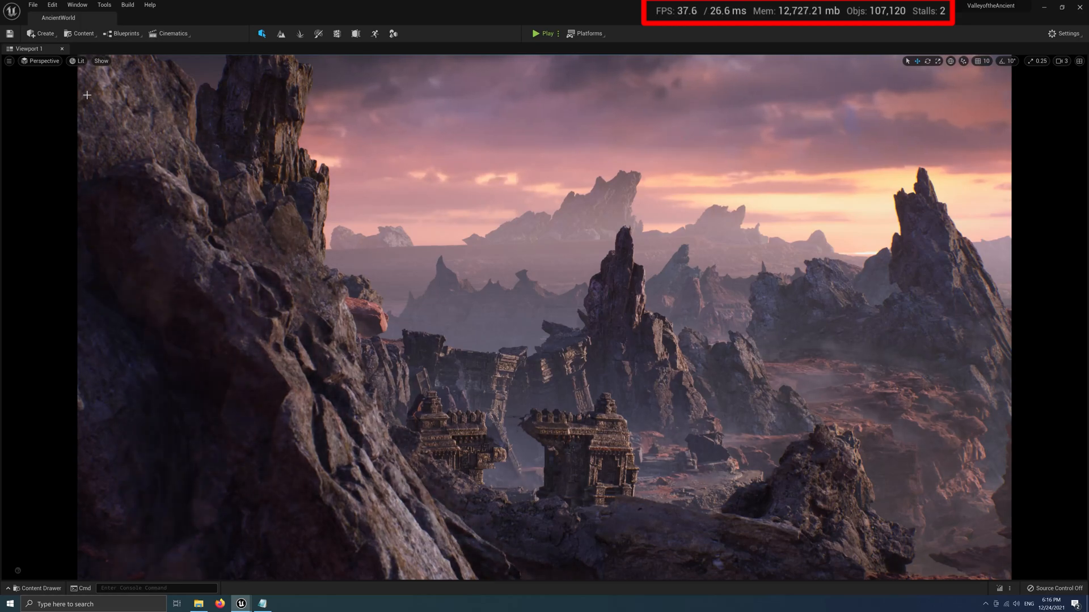
left_click(9, 62)
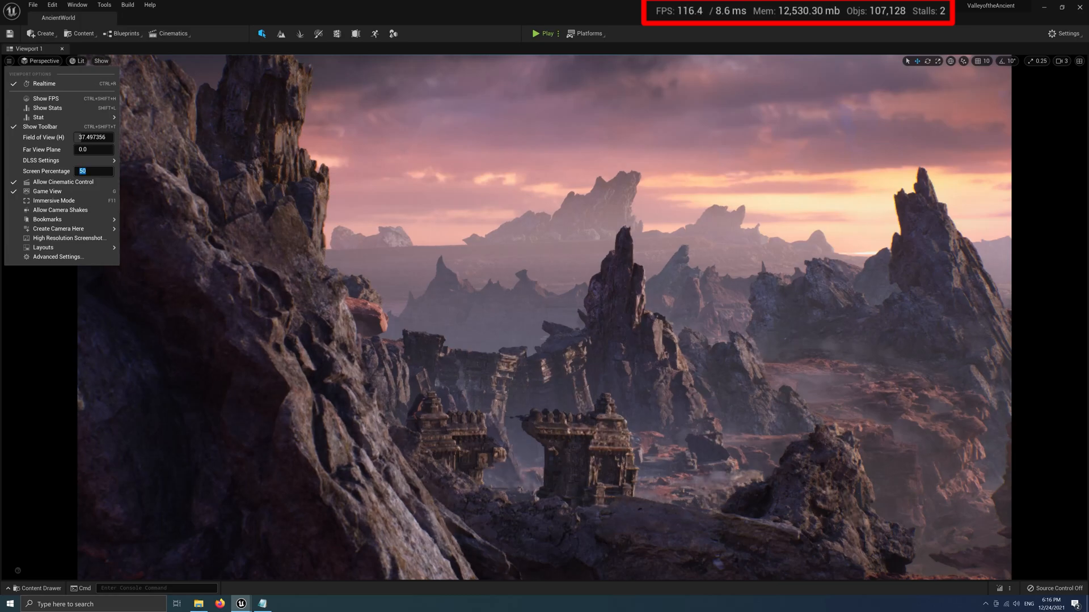
left_click(742, 200)
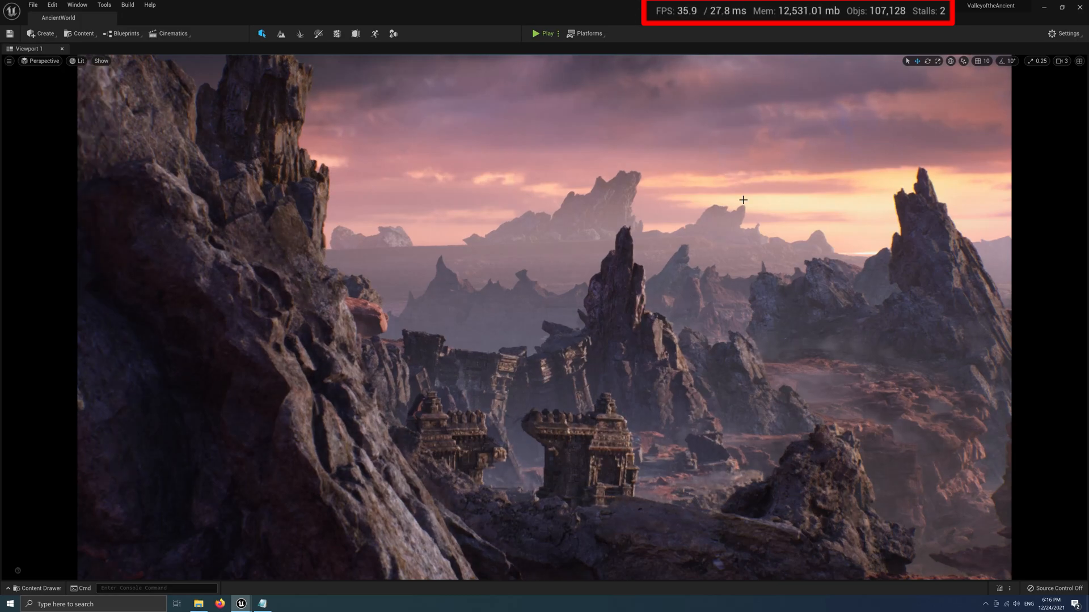
mouse_move(755, 165)
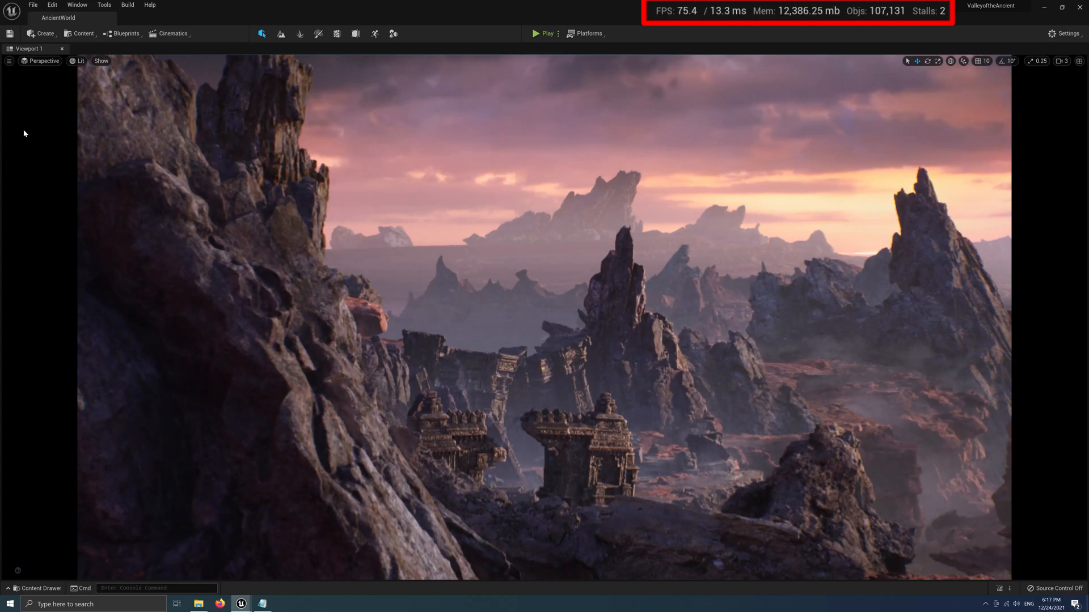
left_click(9, 62)
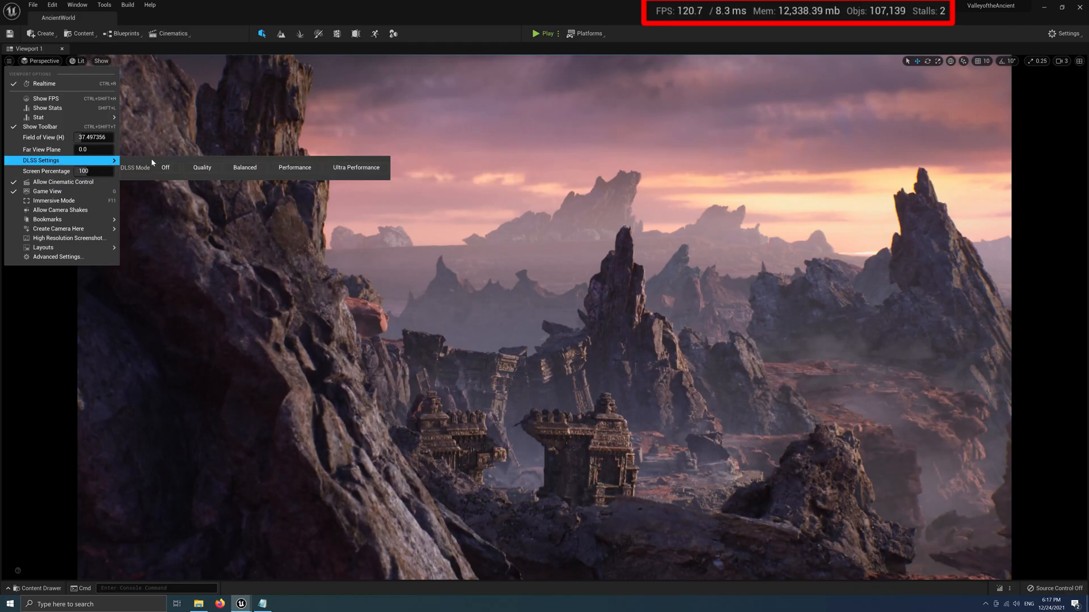
mouse_move(202, 167)
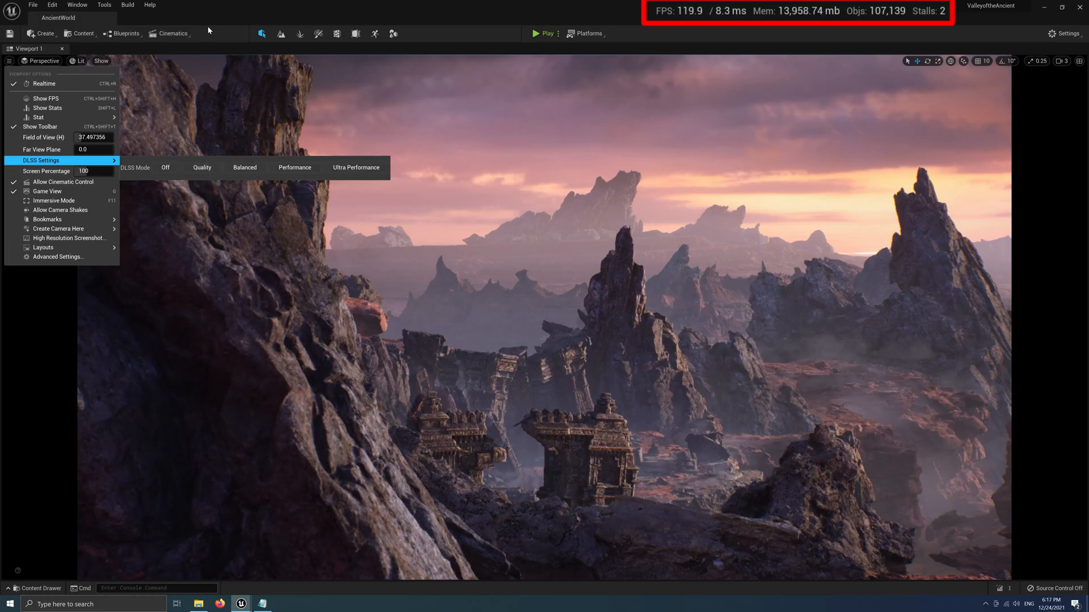
left_click(356, 167)
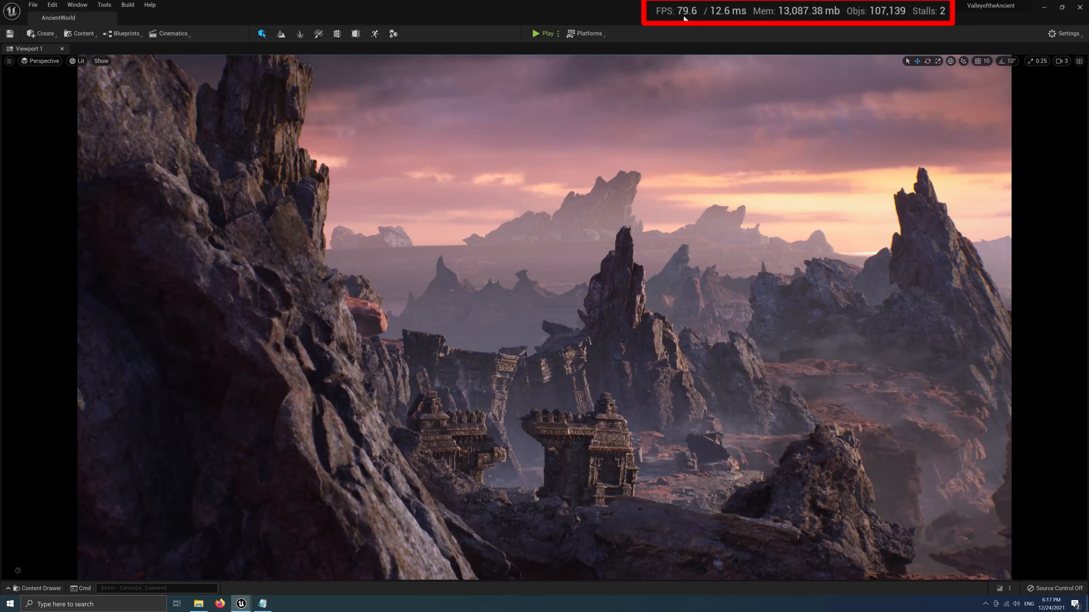
left_click(9, 60)
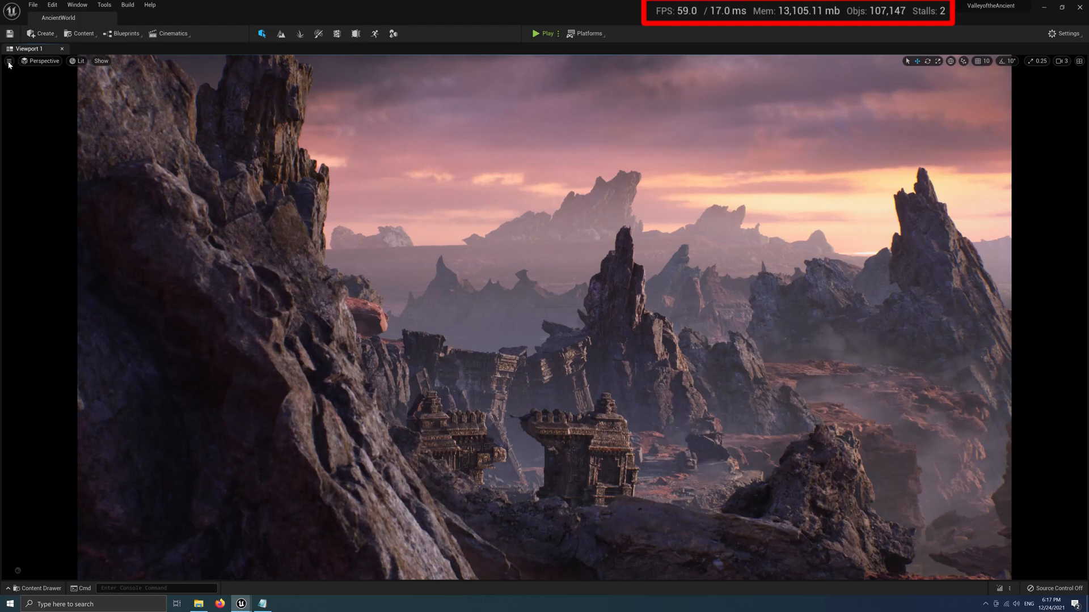
left_click(9, 61)
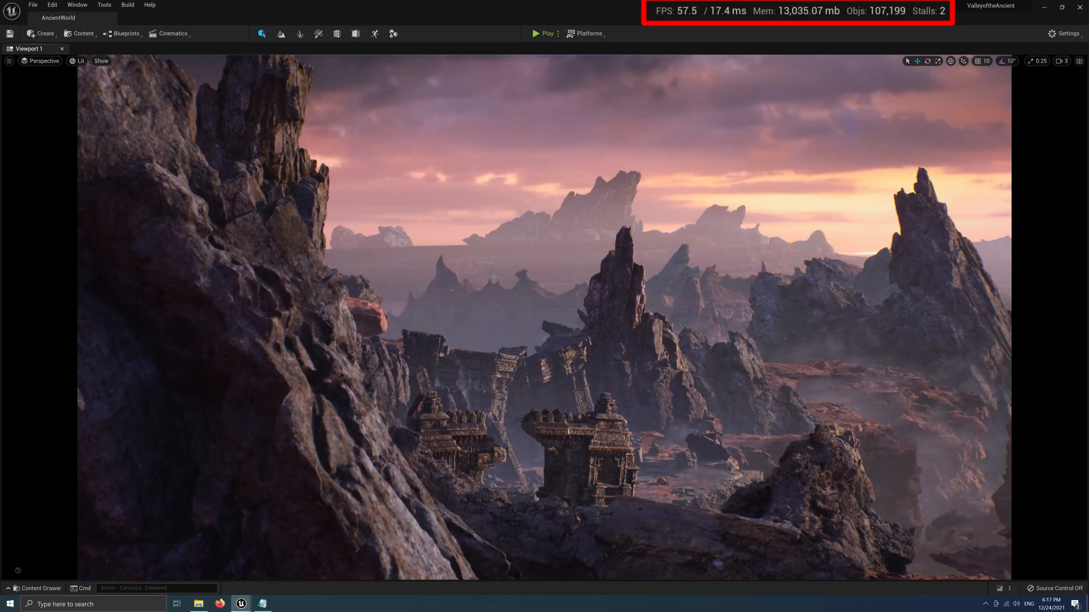
left_click(7, 62)
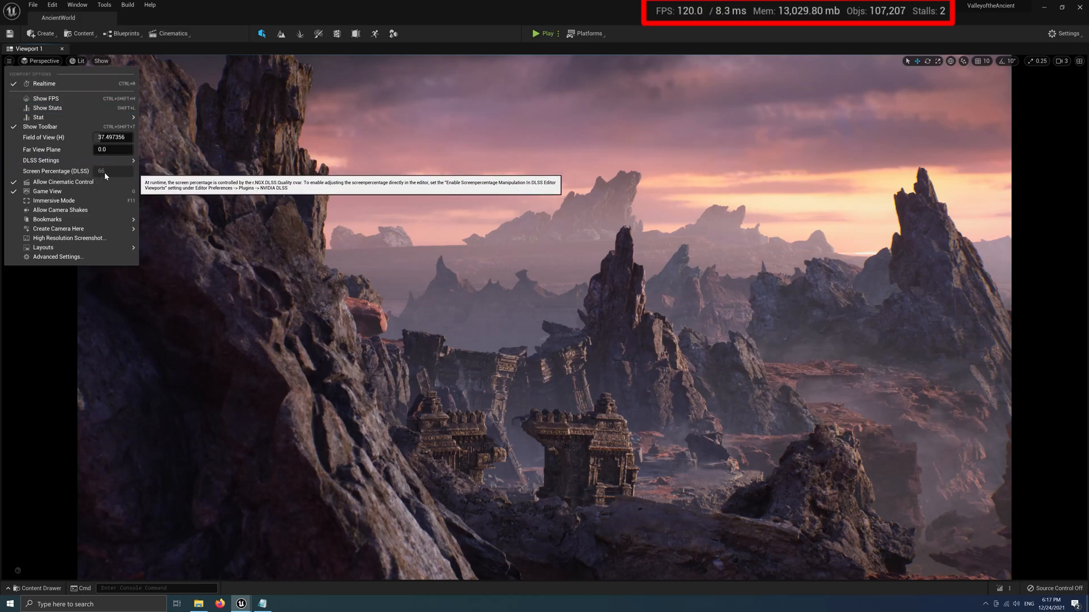
mouse_move(77, 173)
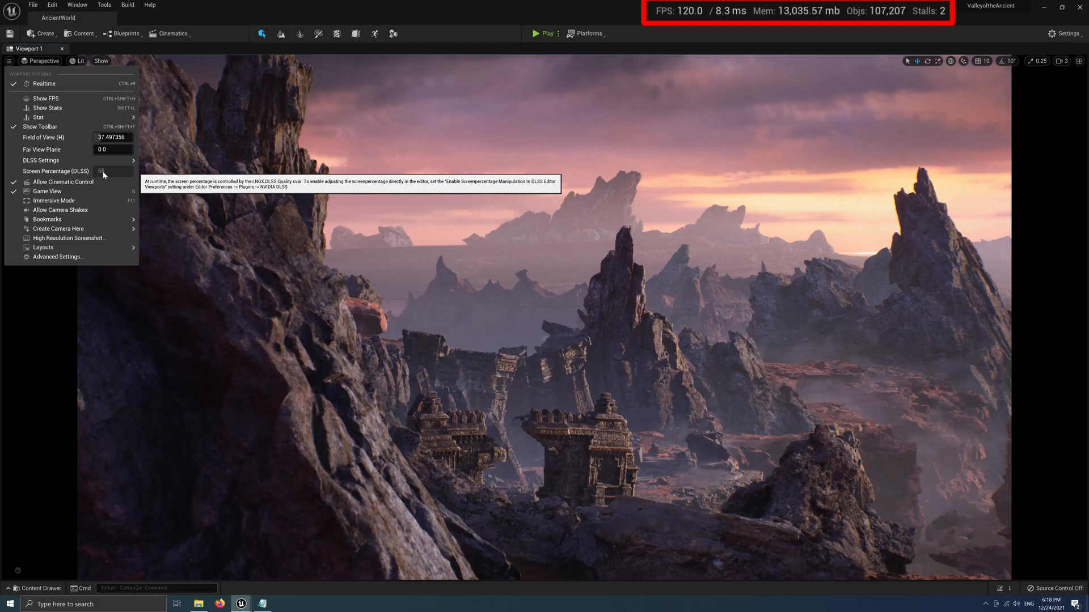
mouse_move(40, 161)
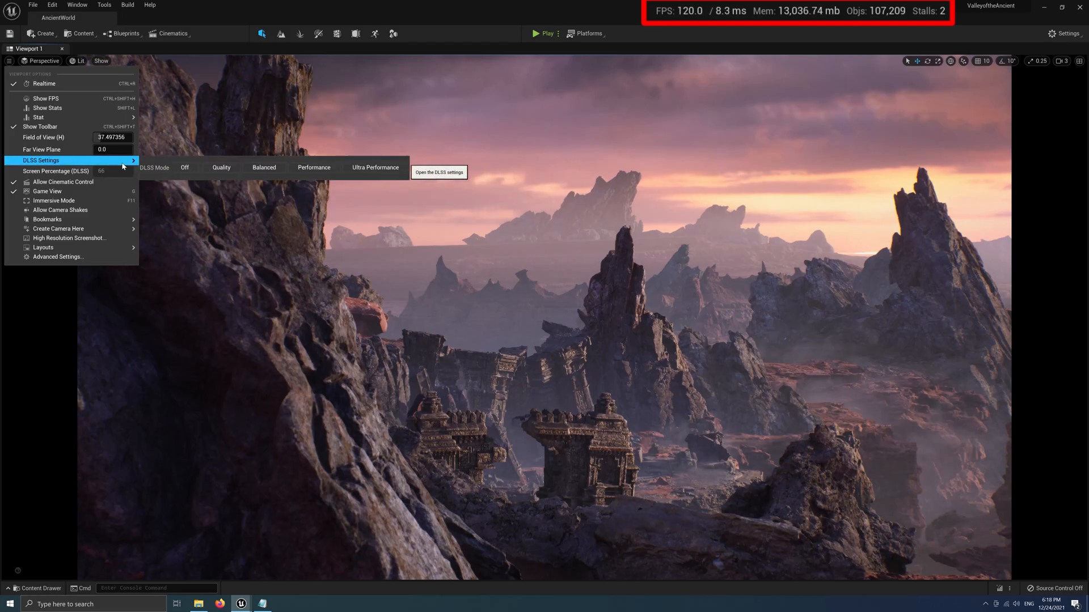
left_click(9, 62)
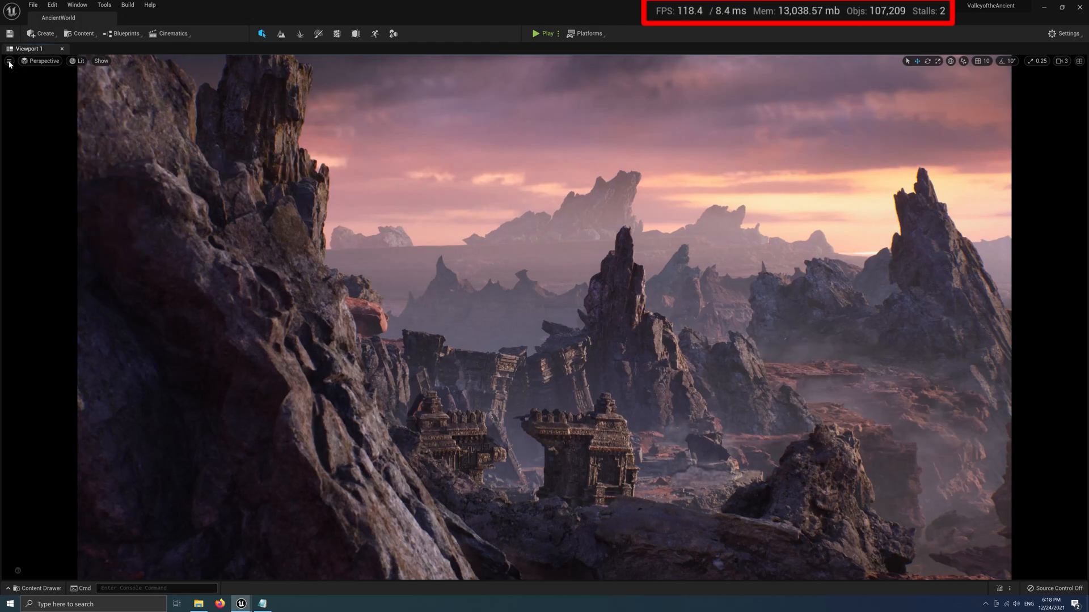
left_click(9, 61)
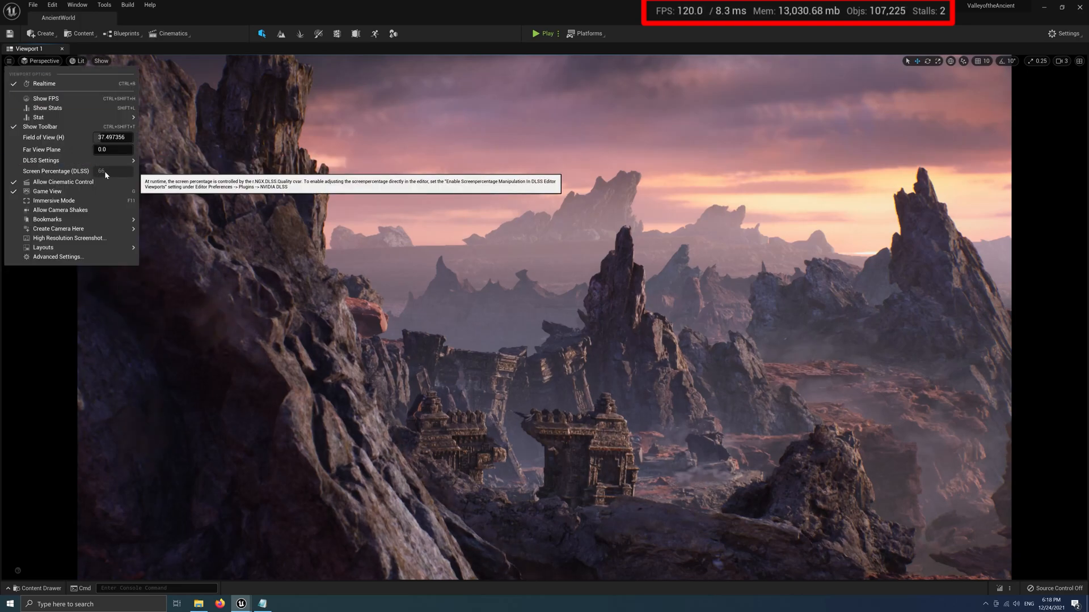
mouse_move(40, 161)
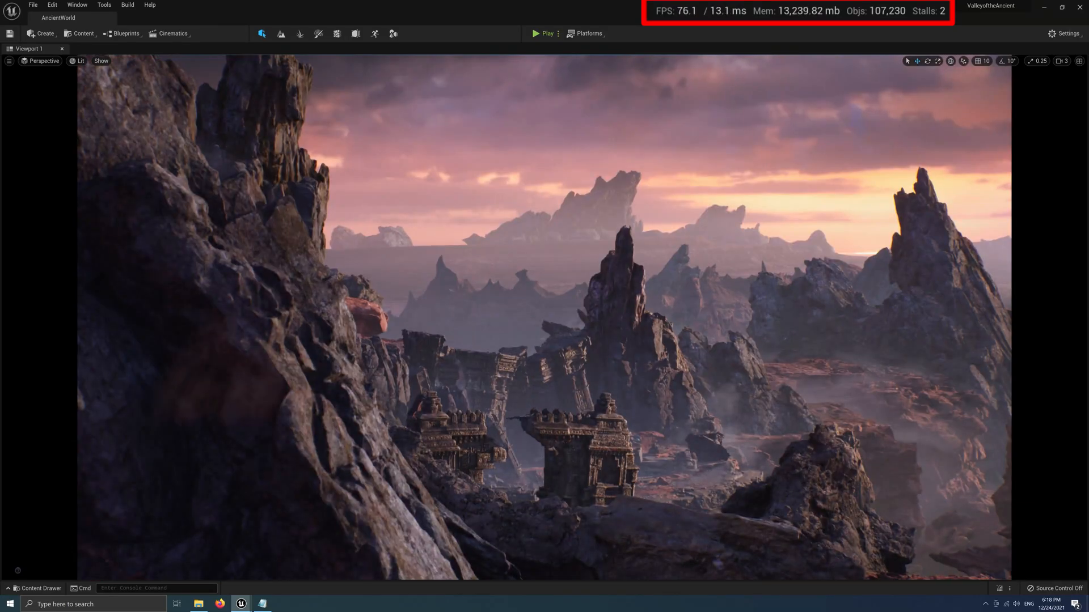
Step: Set the viewport's DLSS mode to Performance, raising the readout to about 88 FPS
left_click(9, 61)
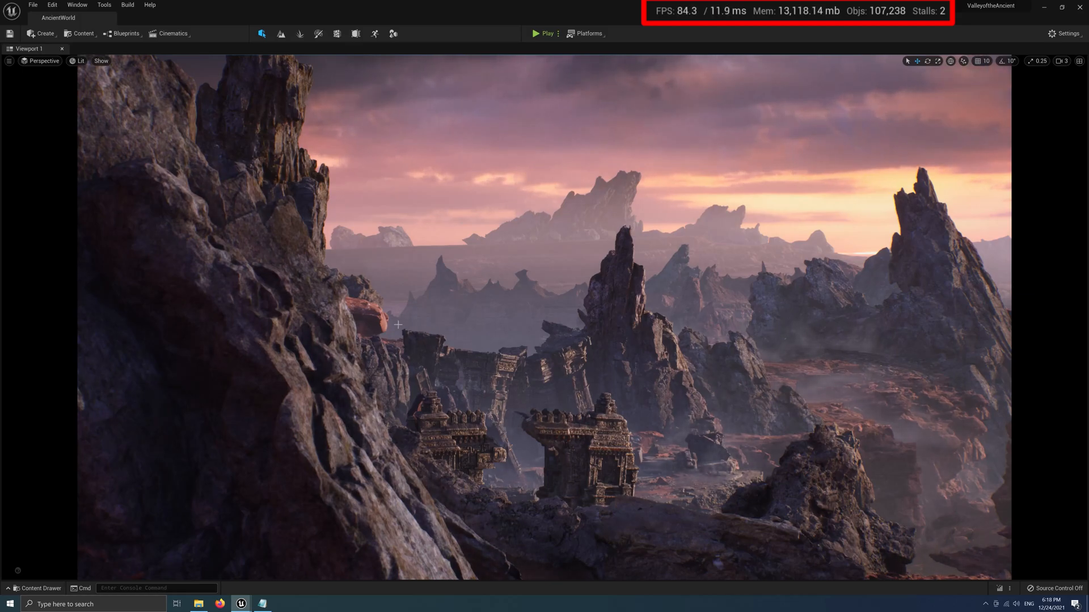
left_click(9, 61)
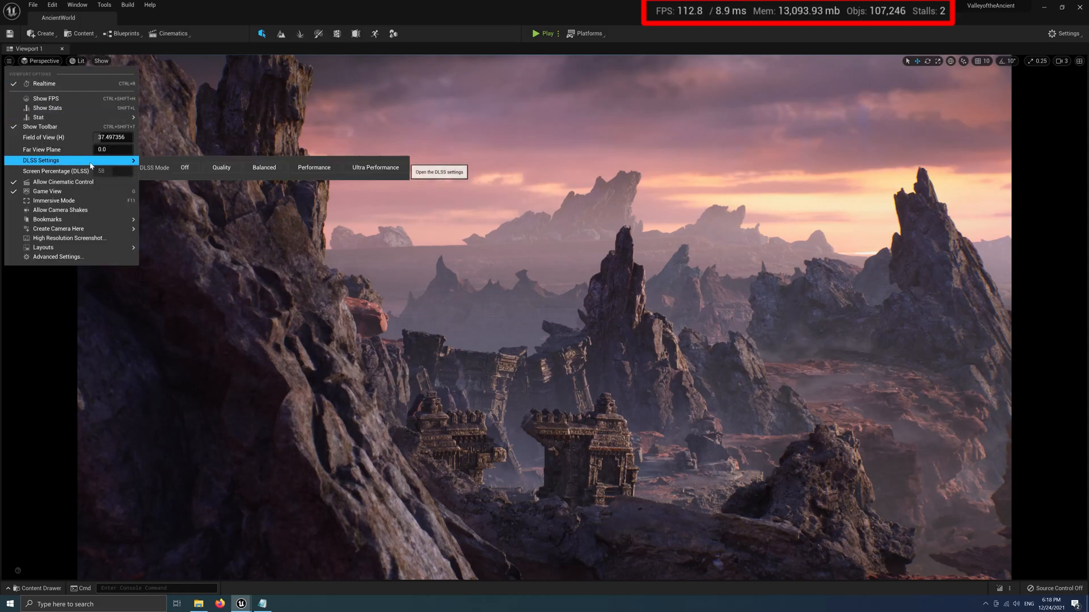
mouse_move(222, 167)
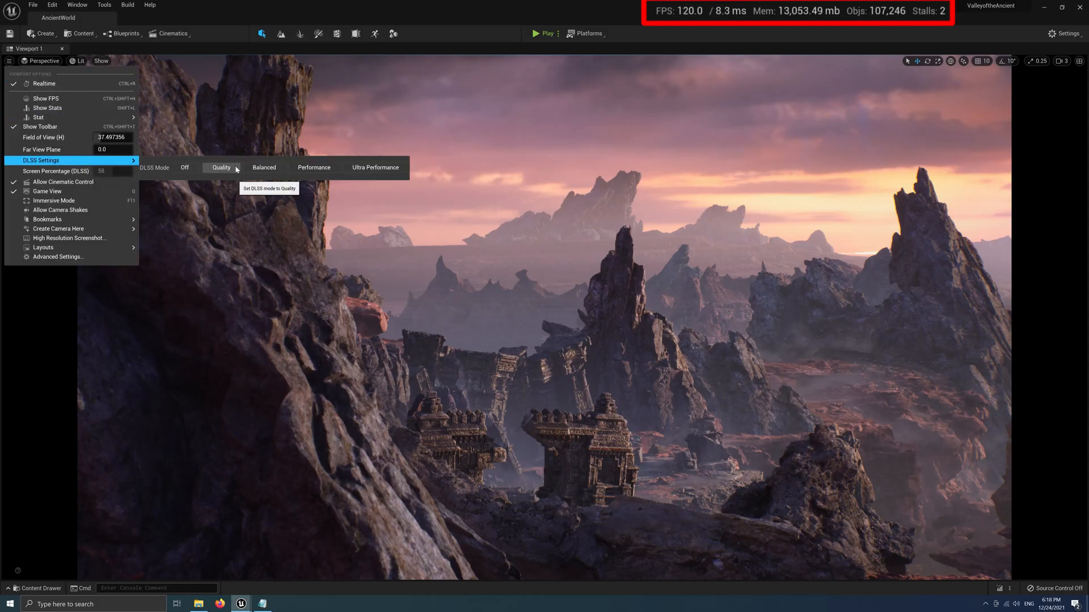
mouse_move(313, 167)
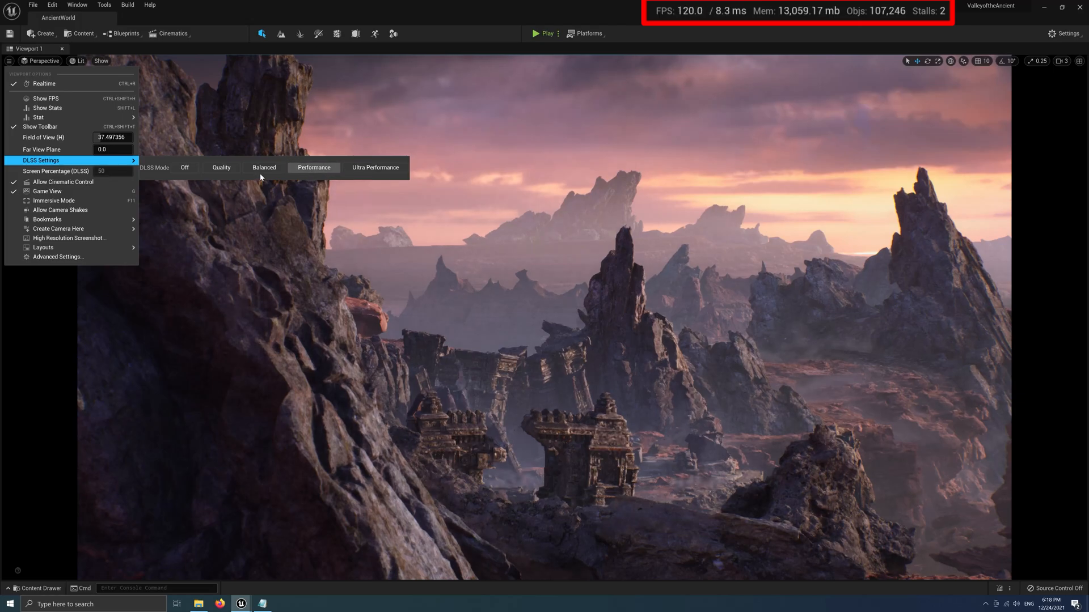
mouse_move(103, 173)
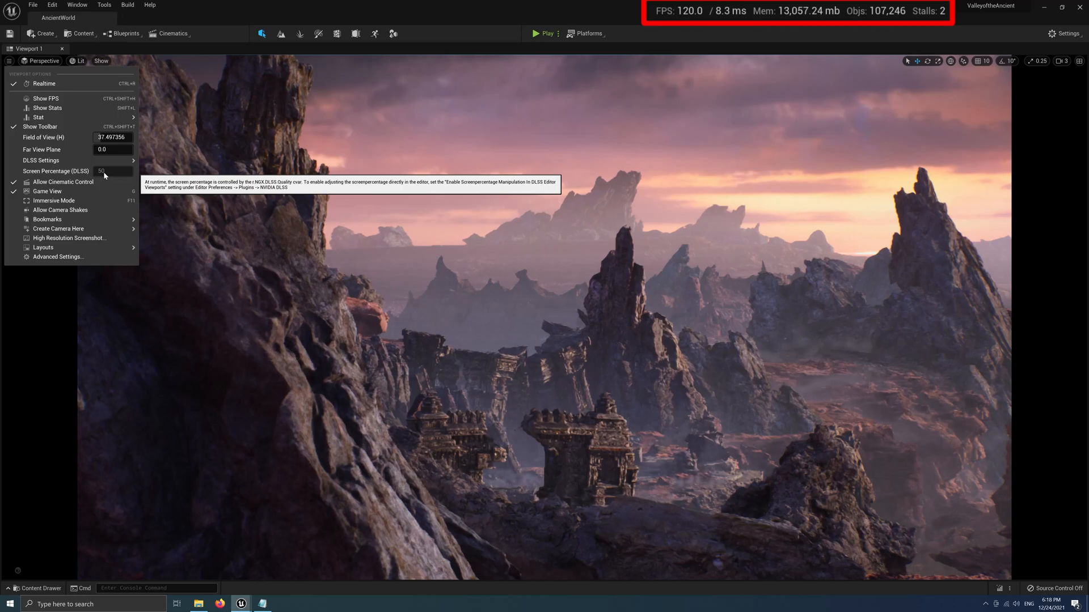
left_click(751, 196)
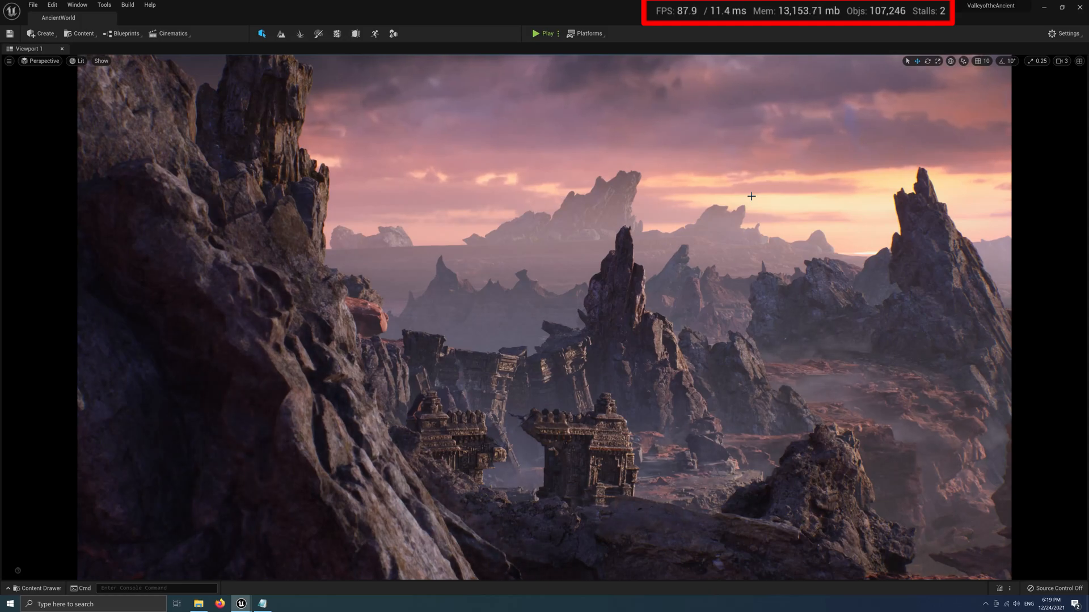
Step: Enable Show FPS from the viewport Options menu, then reopen the menu
left_click(9, 62)
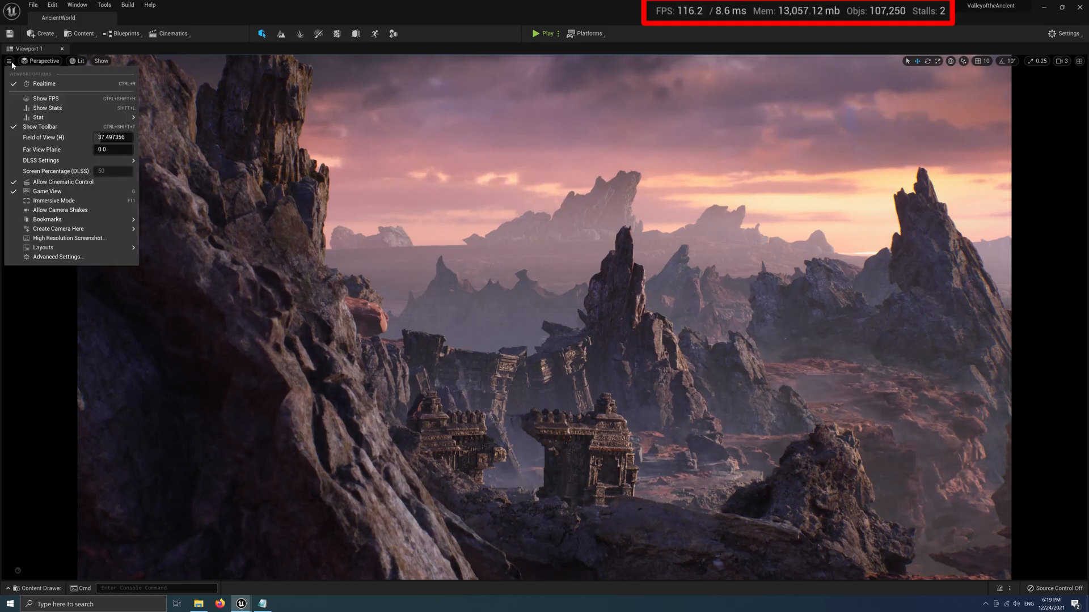
mouse_move(46, 98)
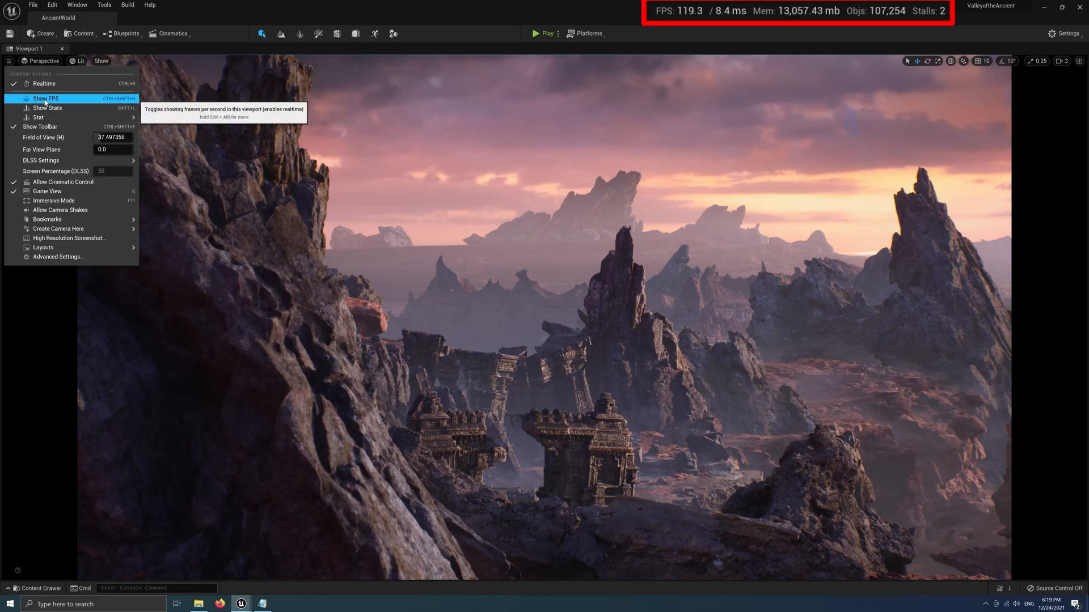
left_click(46, 98)
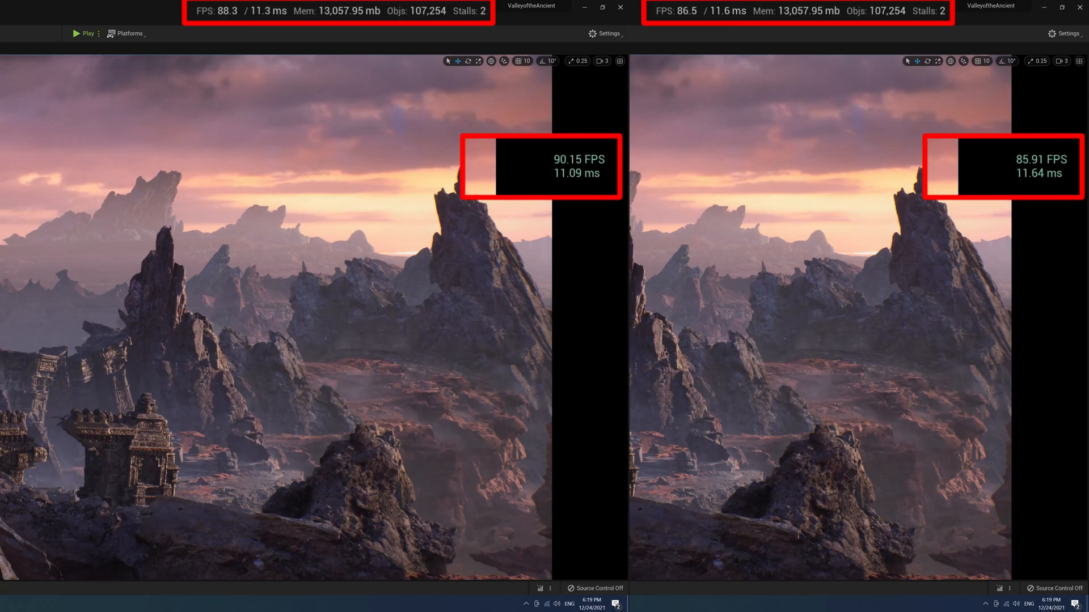
left_click(8, 61)
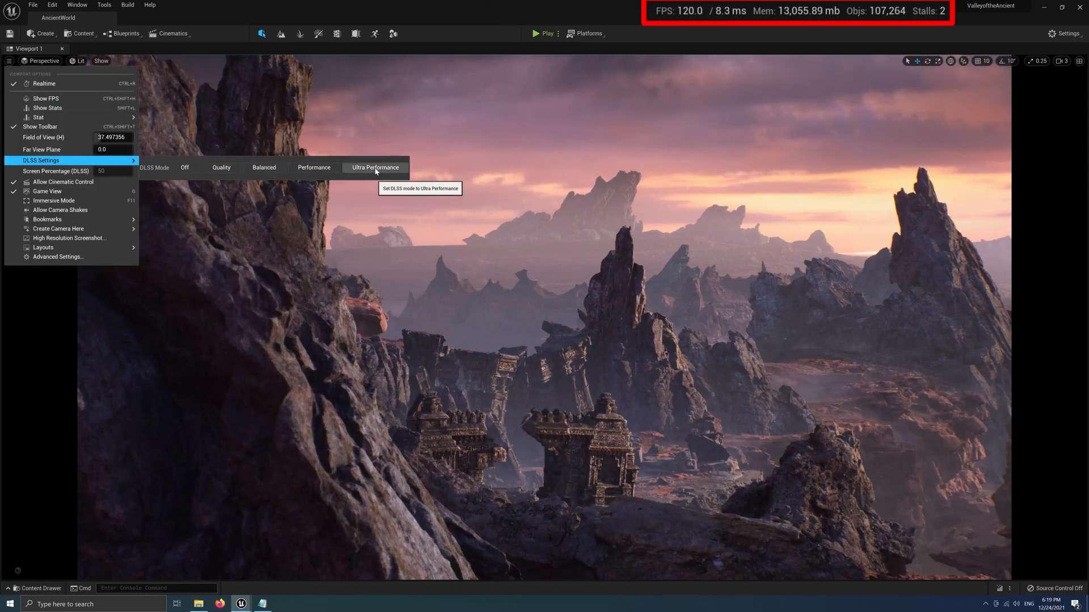
Step: Set DLSS to Ultra Performance and enter a screen percentage of 80
left_click(375, 167)
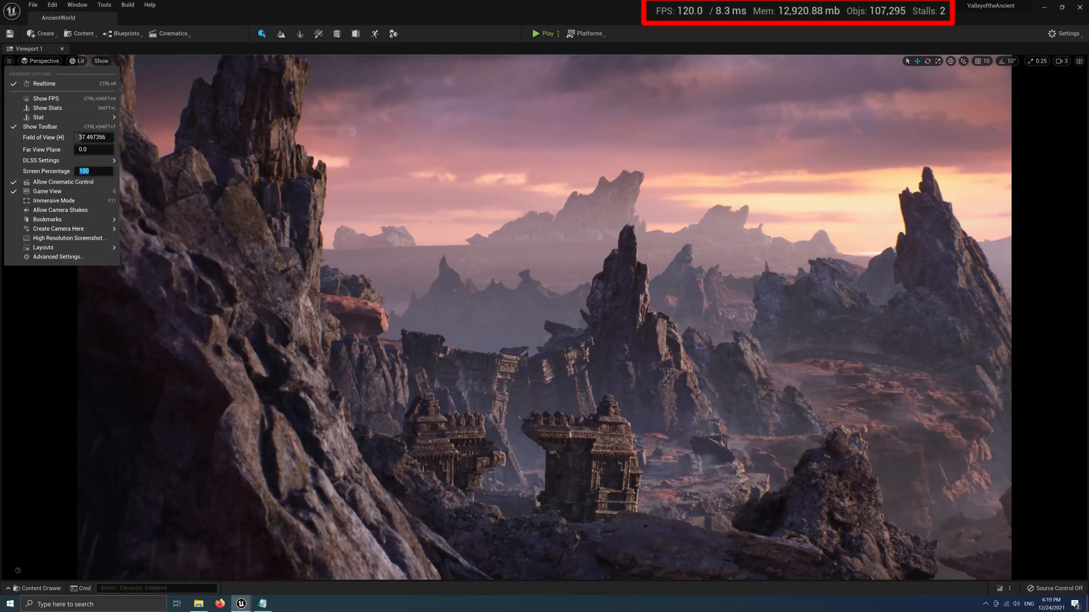
mouse_move(41, 160)
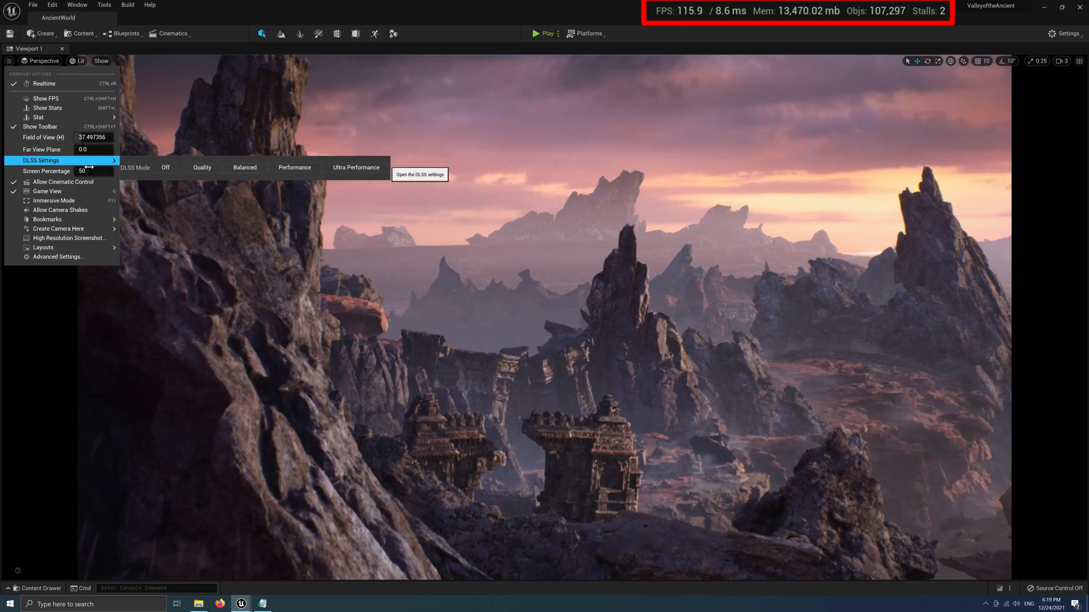
mouse_move(47, 171)
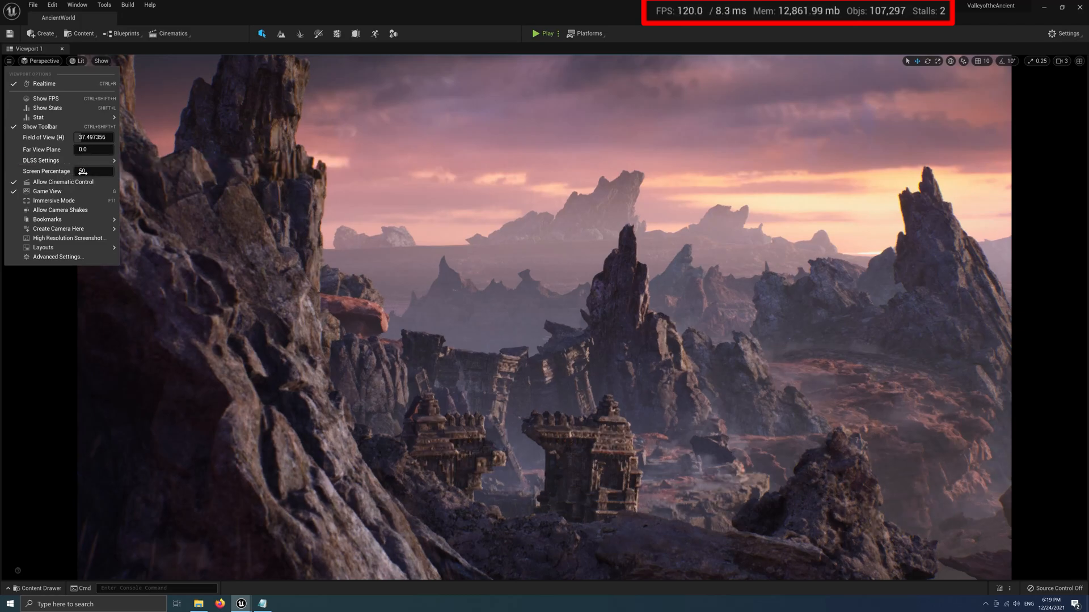
type("80")
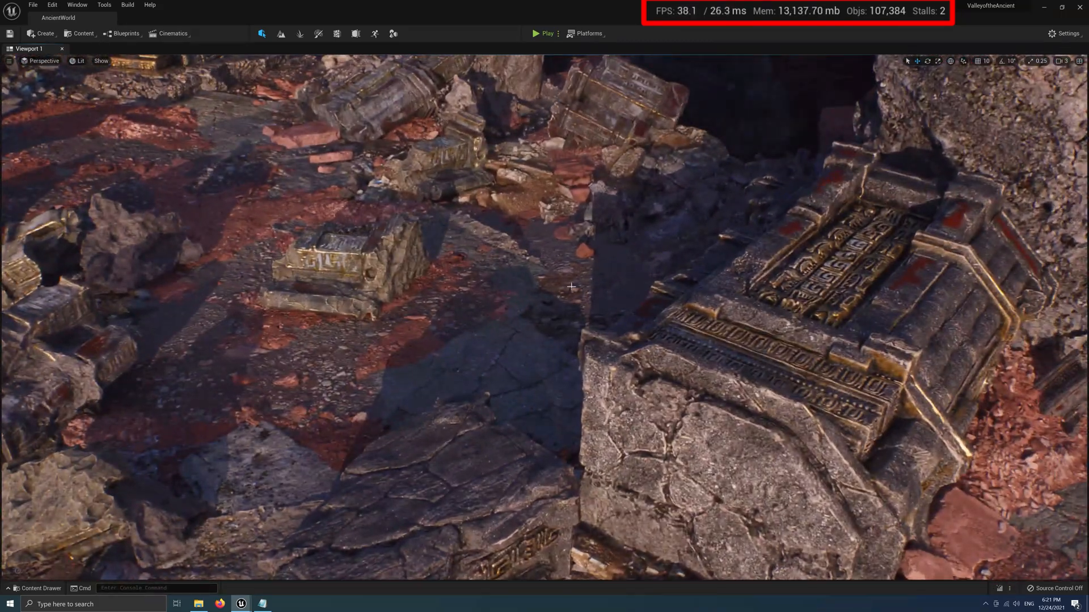
Step: Select the large carved stone block in the temple ruins close-up
left_click(768, 307)
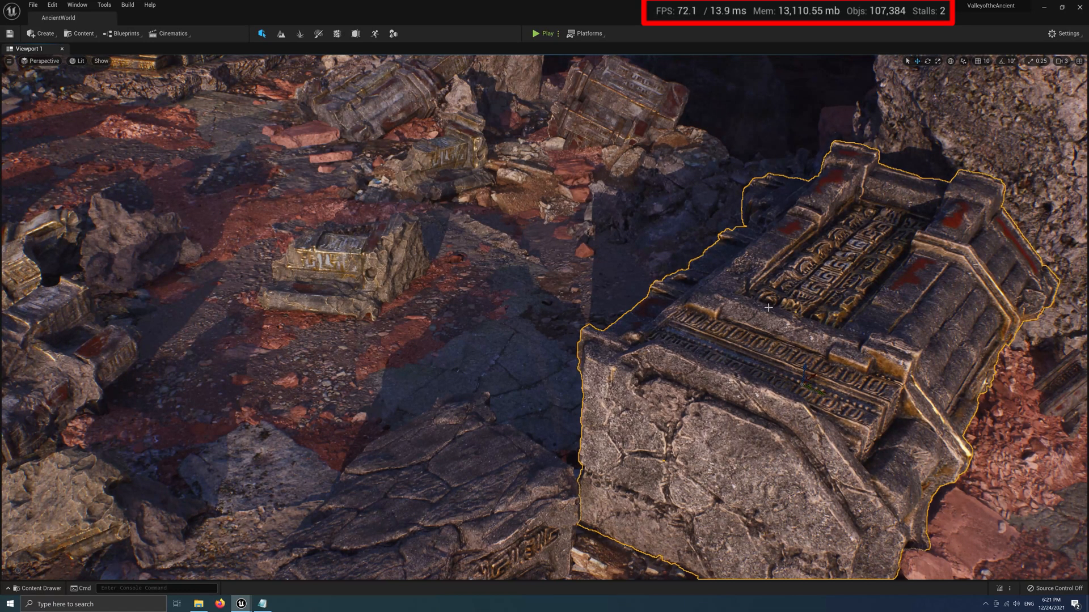